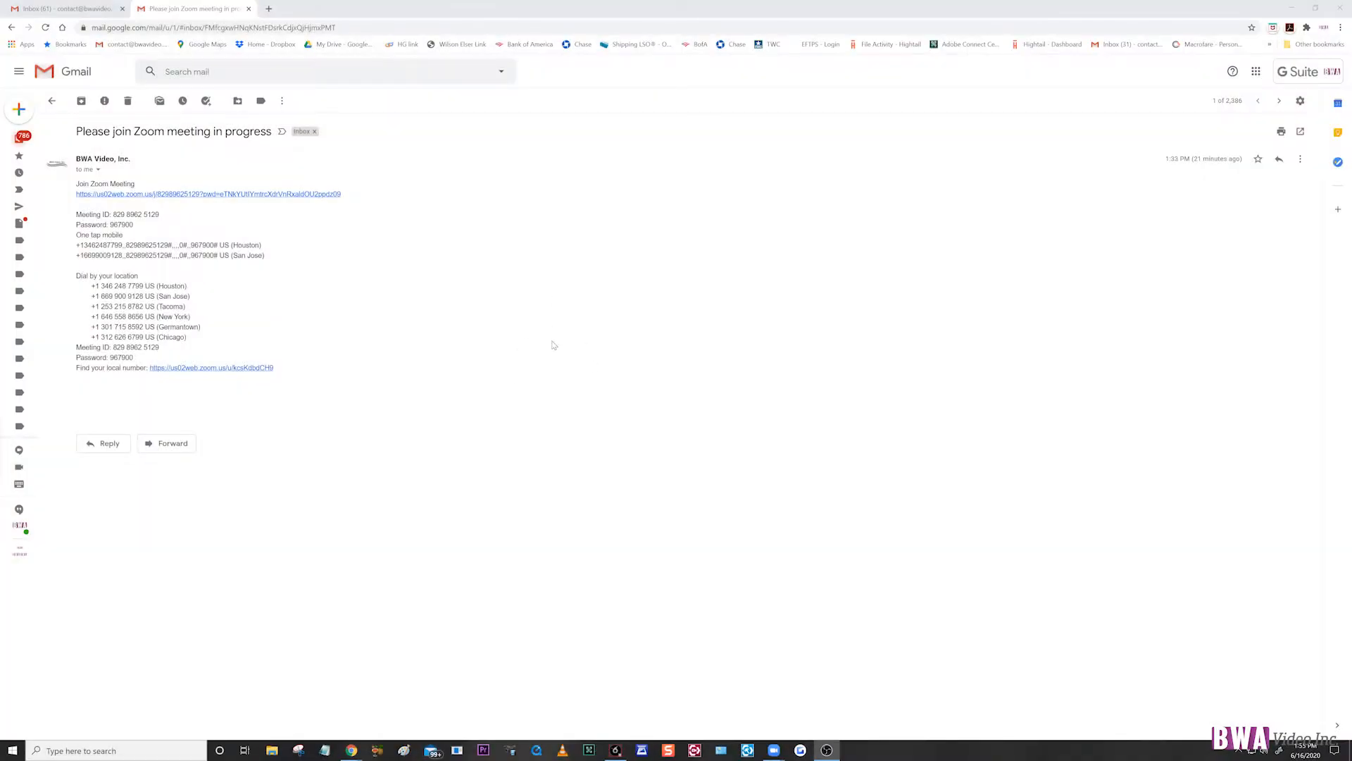
mouse_move(544, 351)
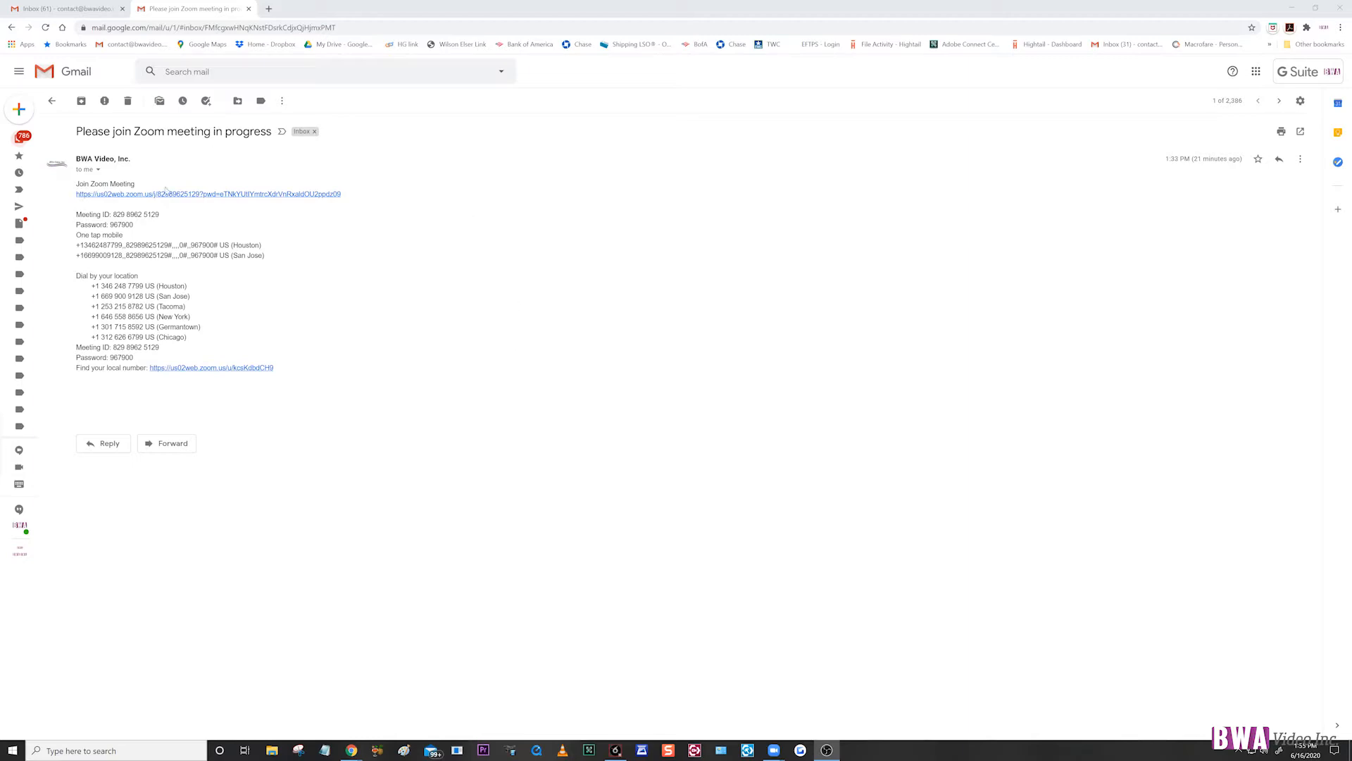
mouse_move(220, 268)
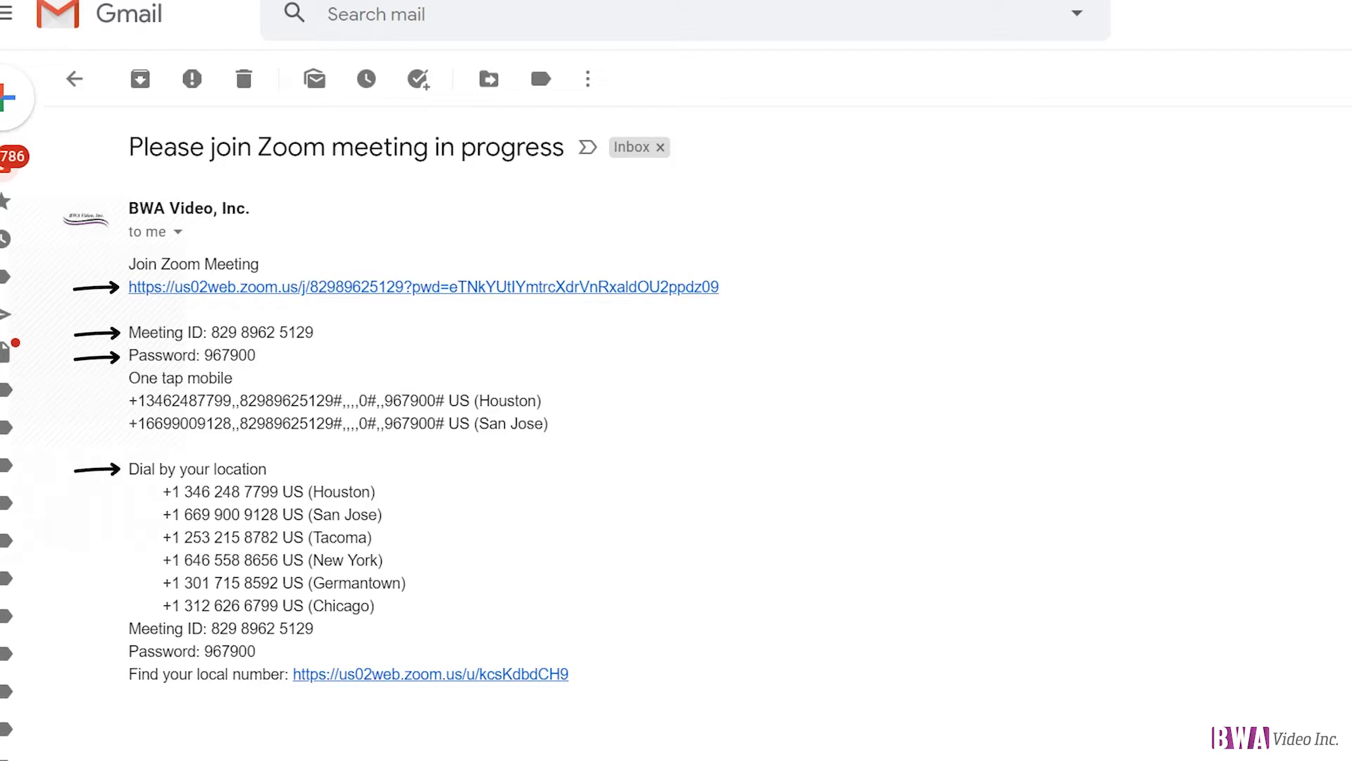
mouse_move(843, 456)
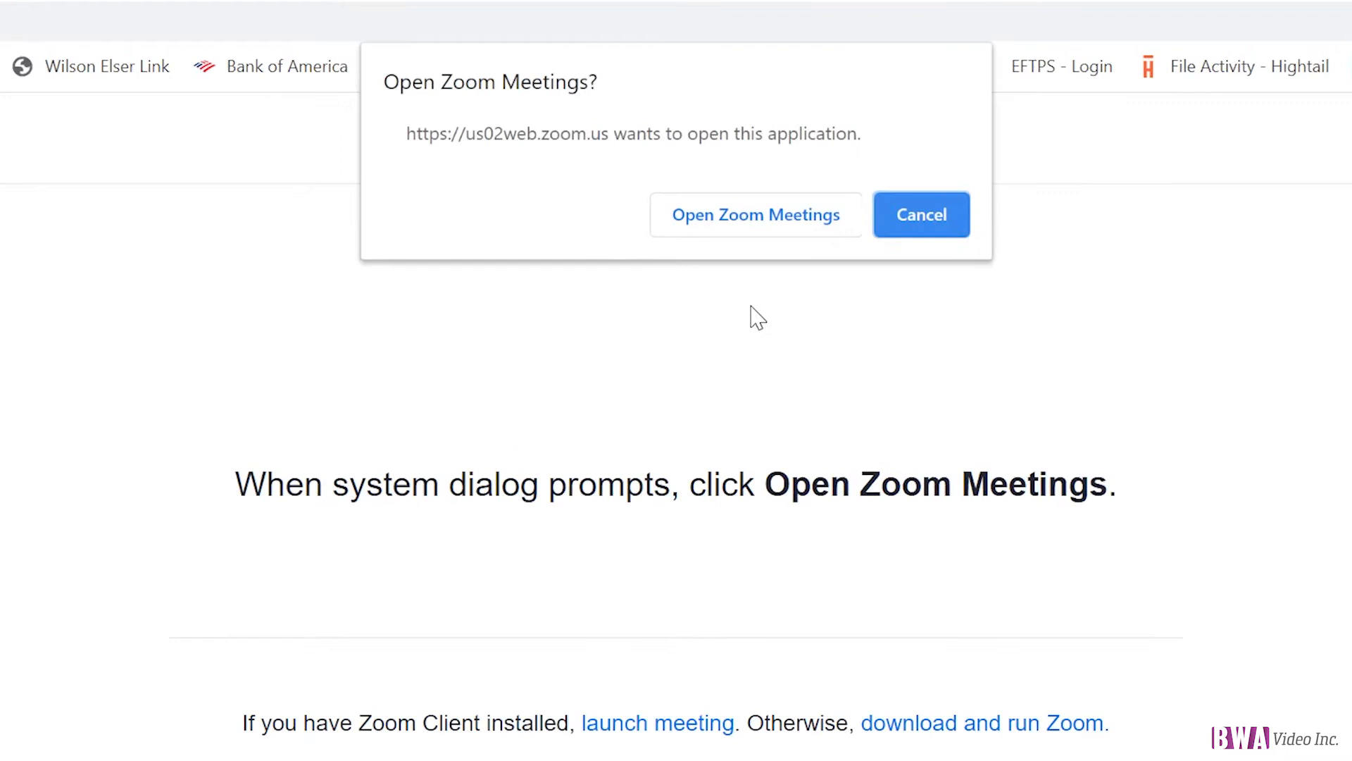
mouse_move(758, 310)
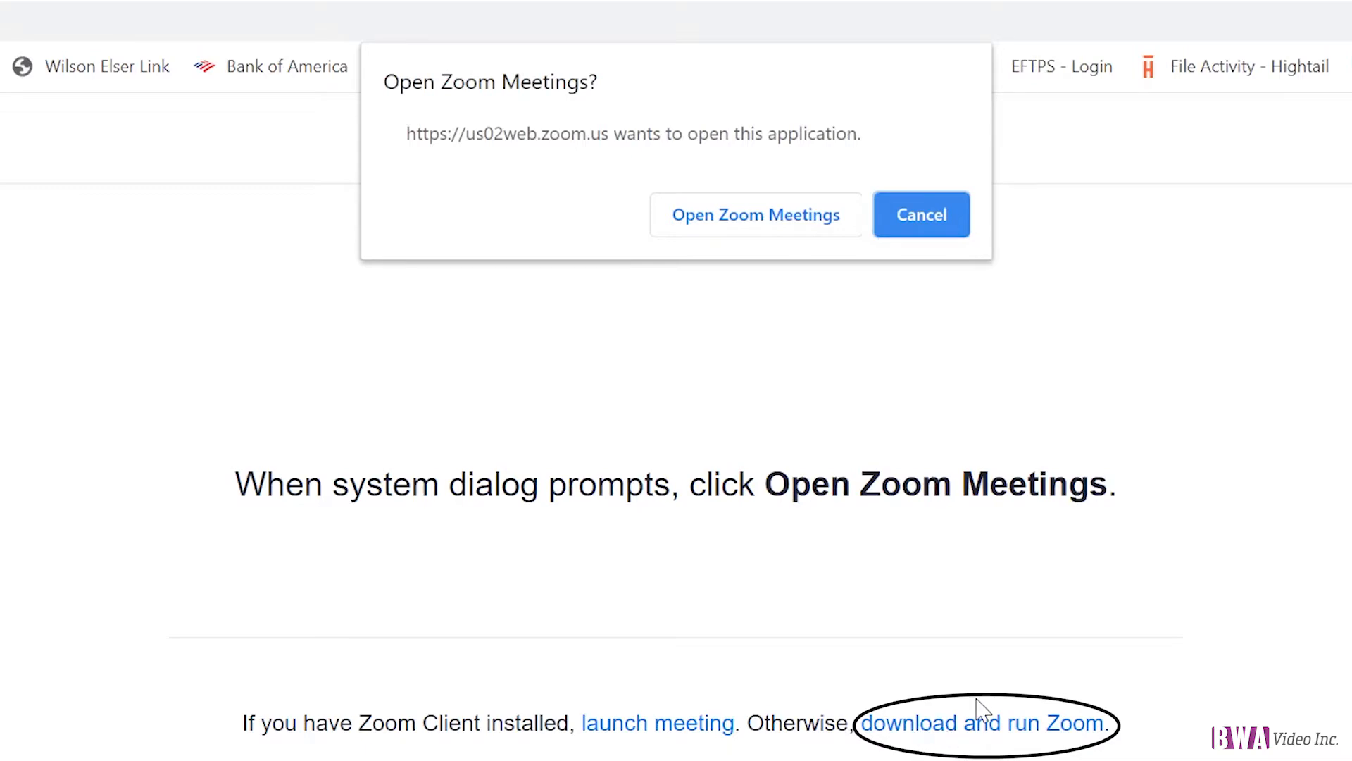
Launch the training meeting in the Zoom app from the browser's Open Zoom Meetings prompt.
left_click(755, 214)
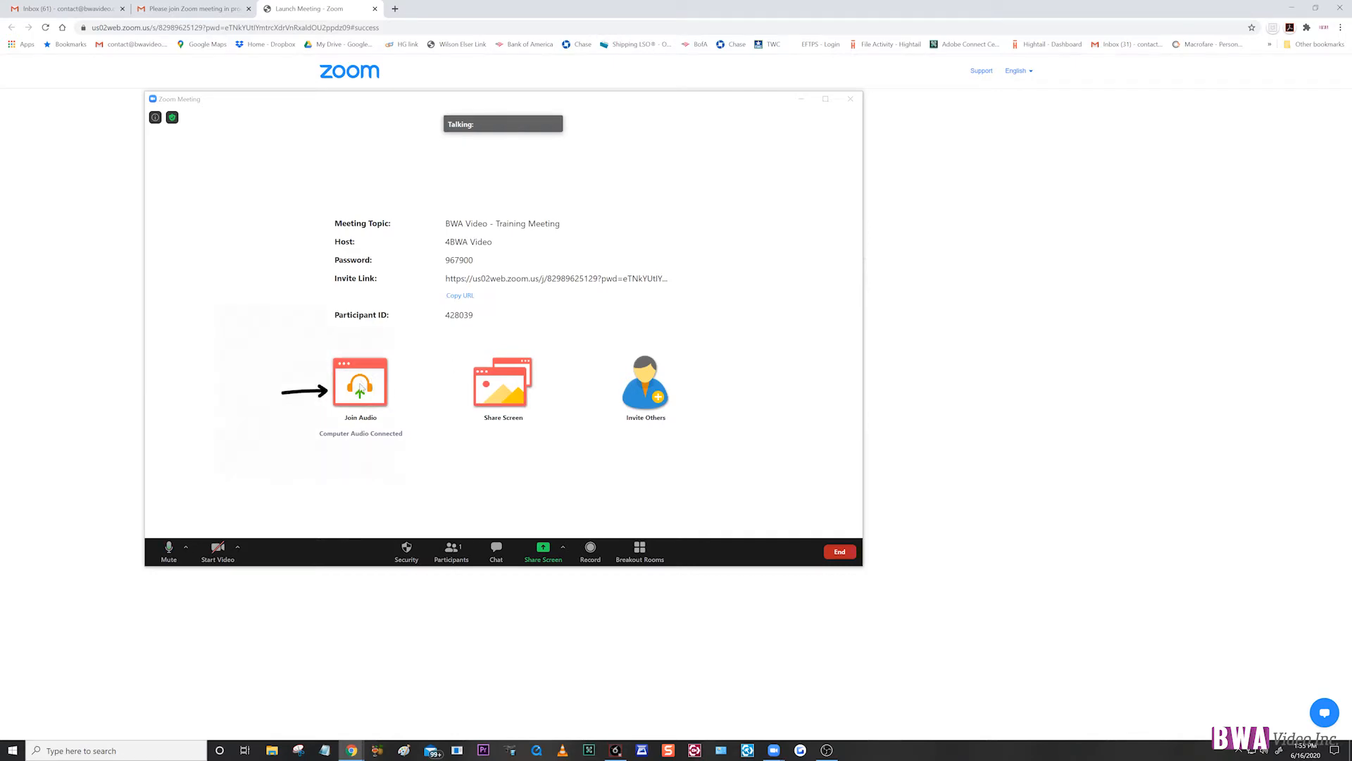
Run the speaker and microphone test, confirming each playback was heard, until both devices report as working.
left_click(359, 382)
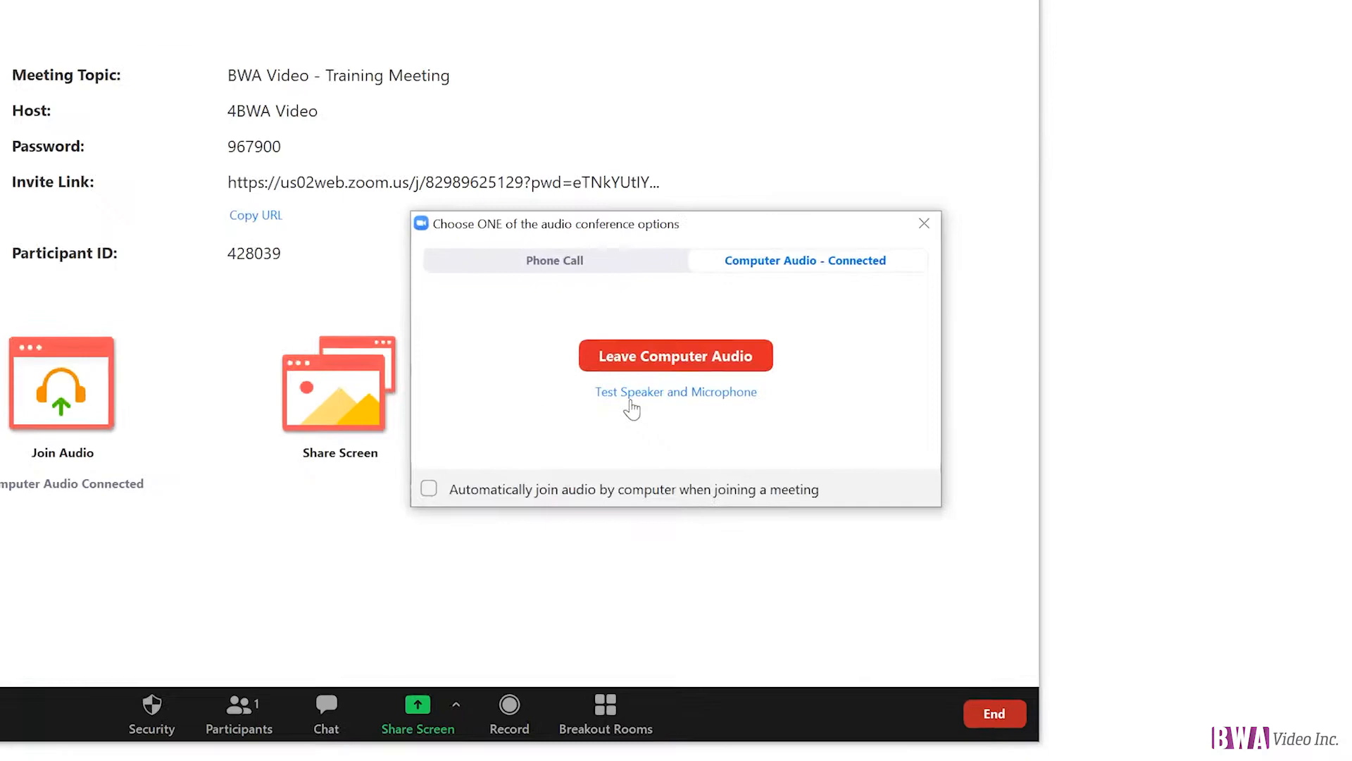
left_click(924, 222)
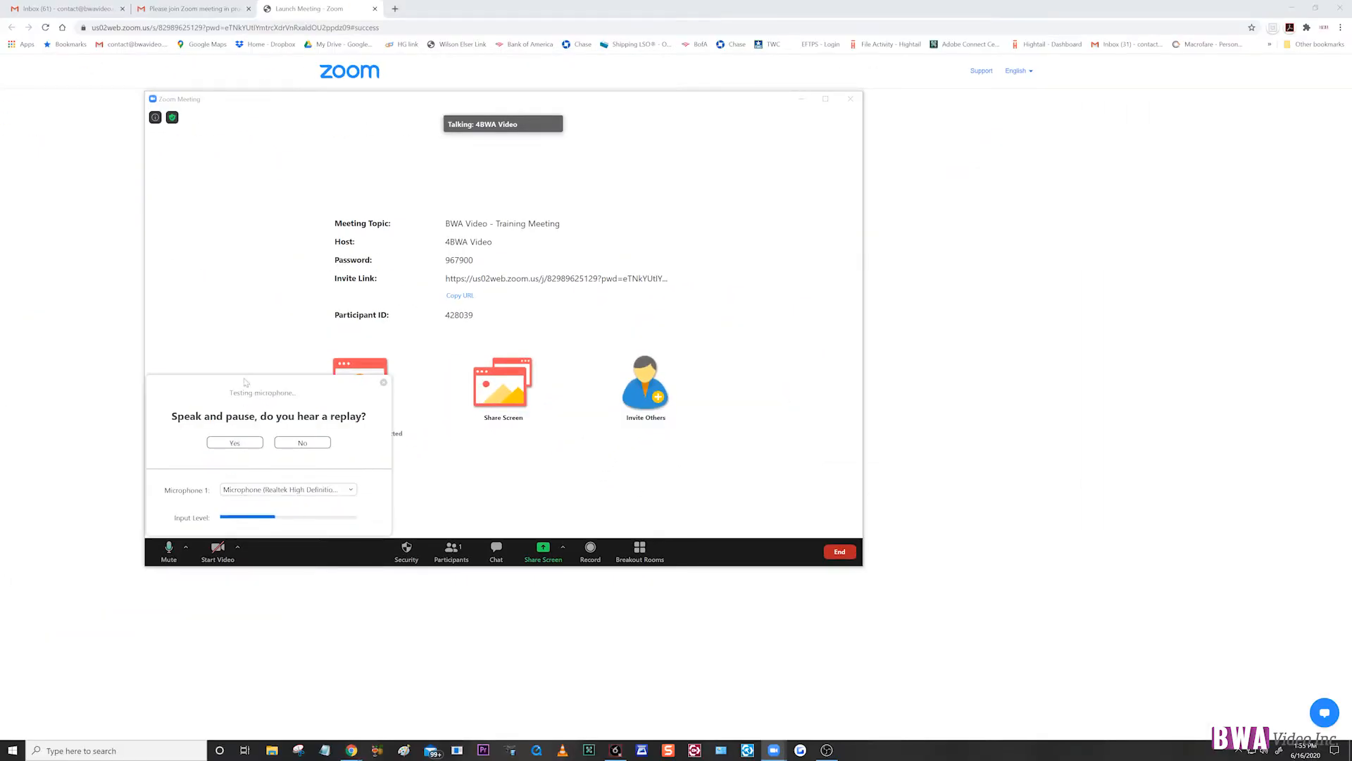
left_click(234, 443)
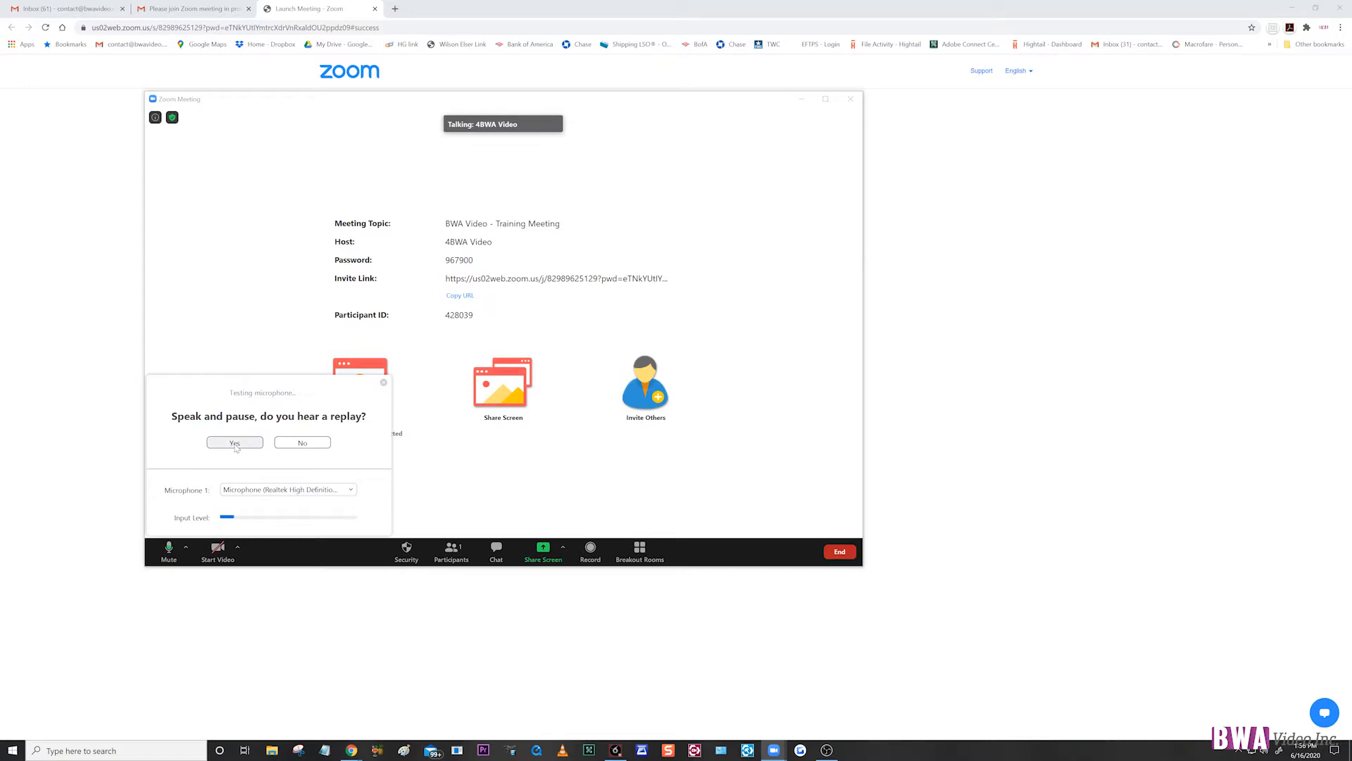
left_click(234, 442)
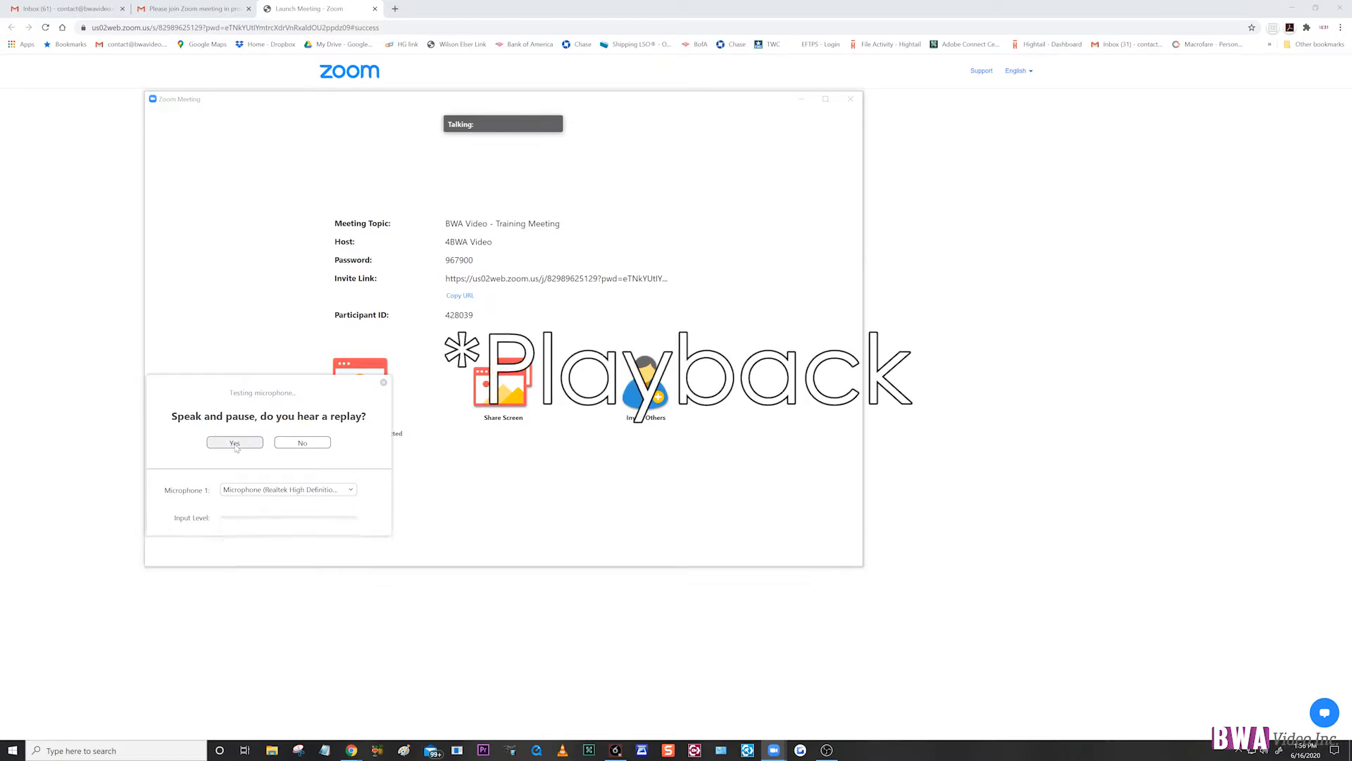
left_click(235, 442)
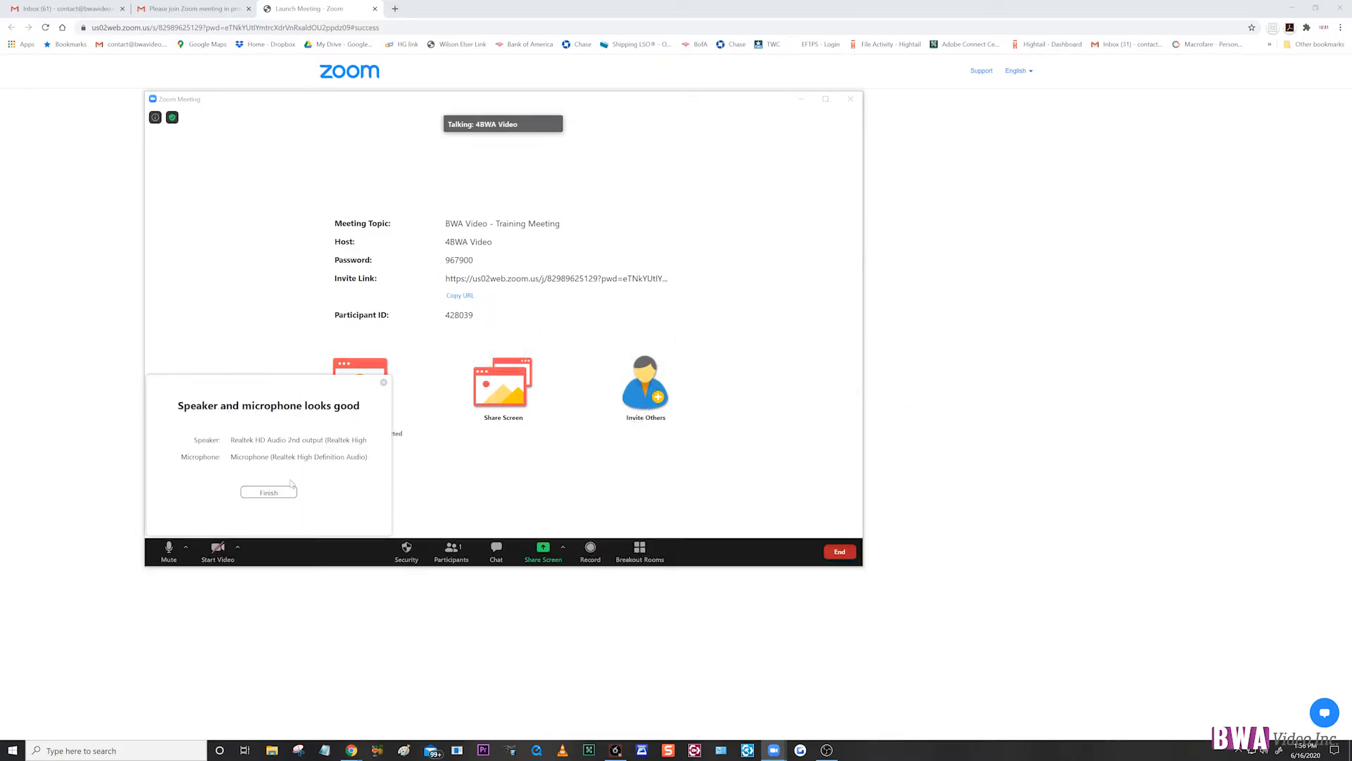
left_click(268, 493)
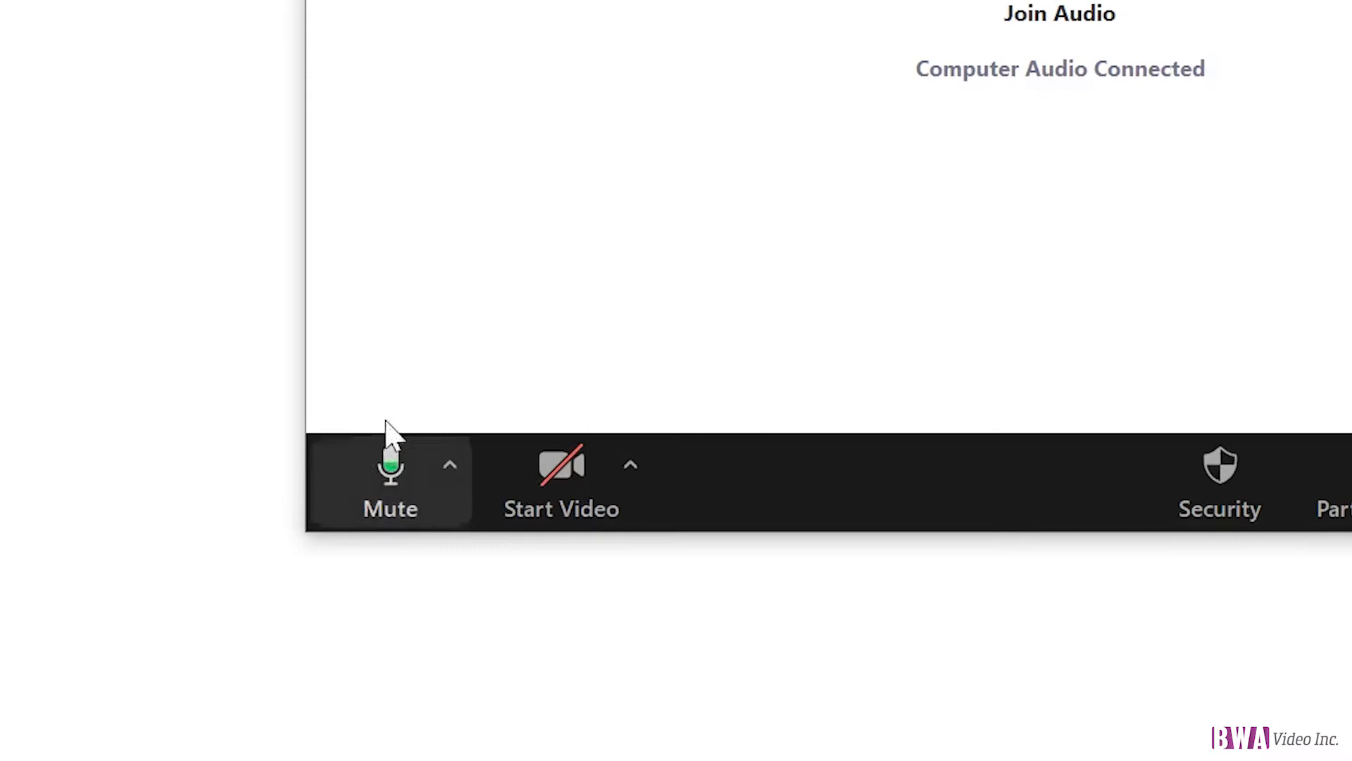
mouse_move(390, 508)
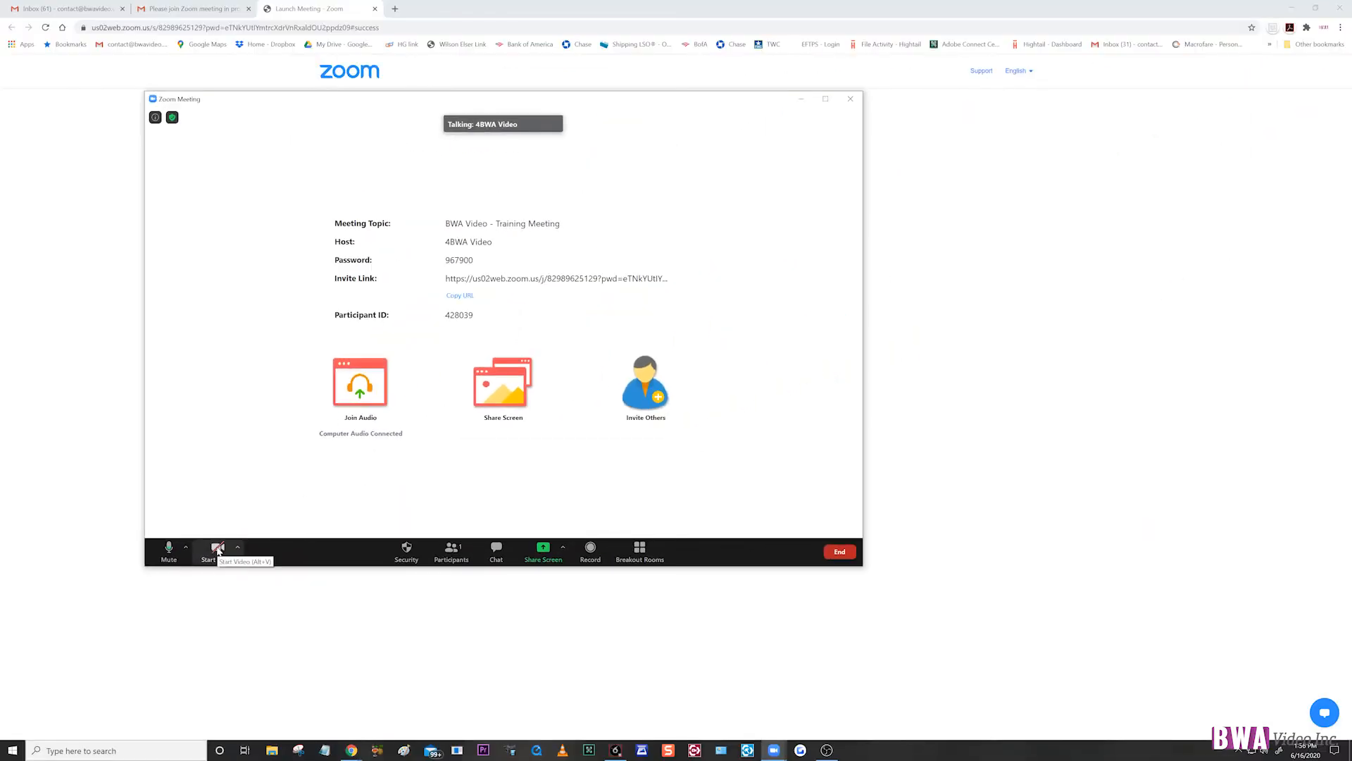
Start the webcam so the presenter's live video replaces the meeting details view.
left_click(207, 551)
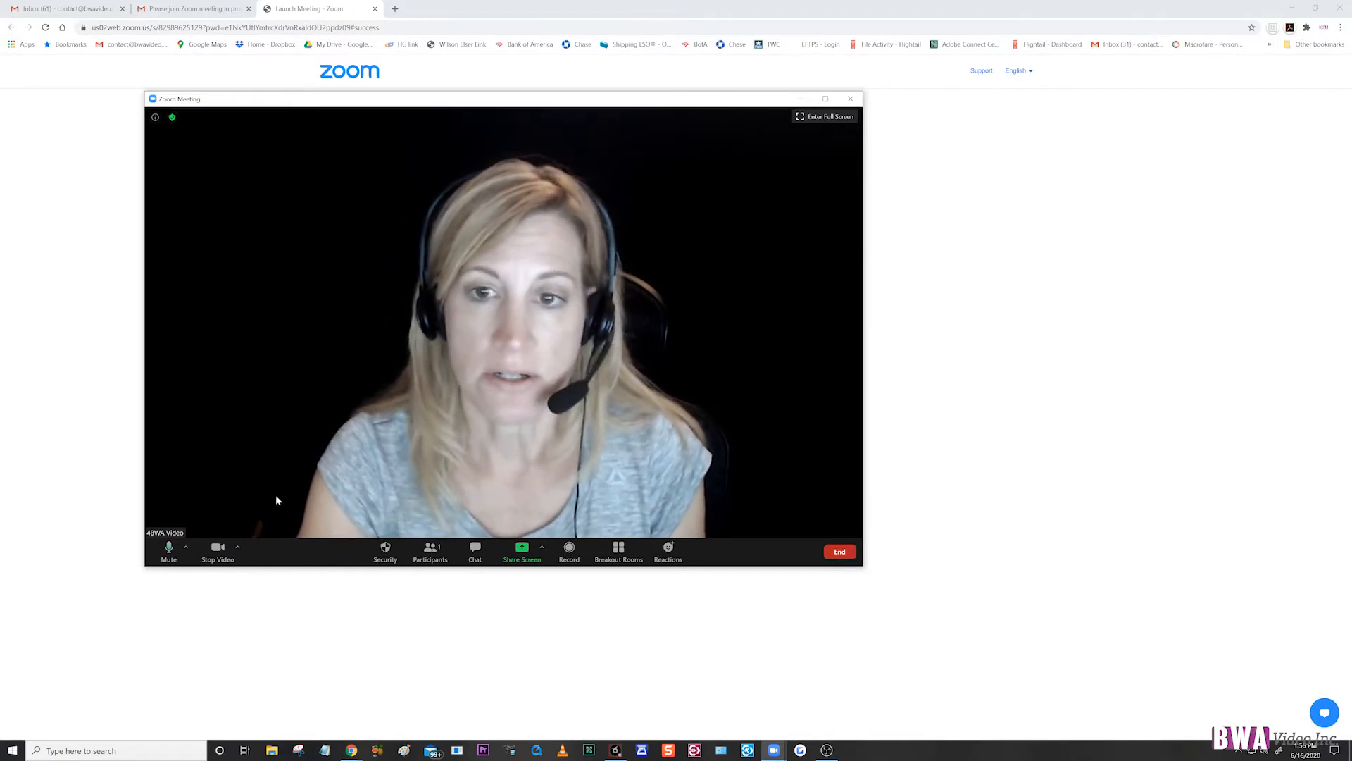
mouse_move(824, 117)
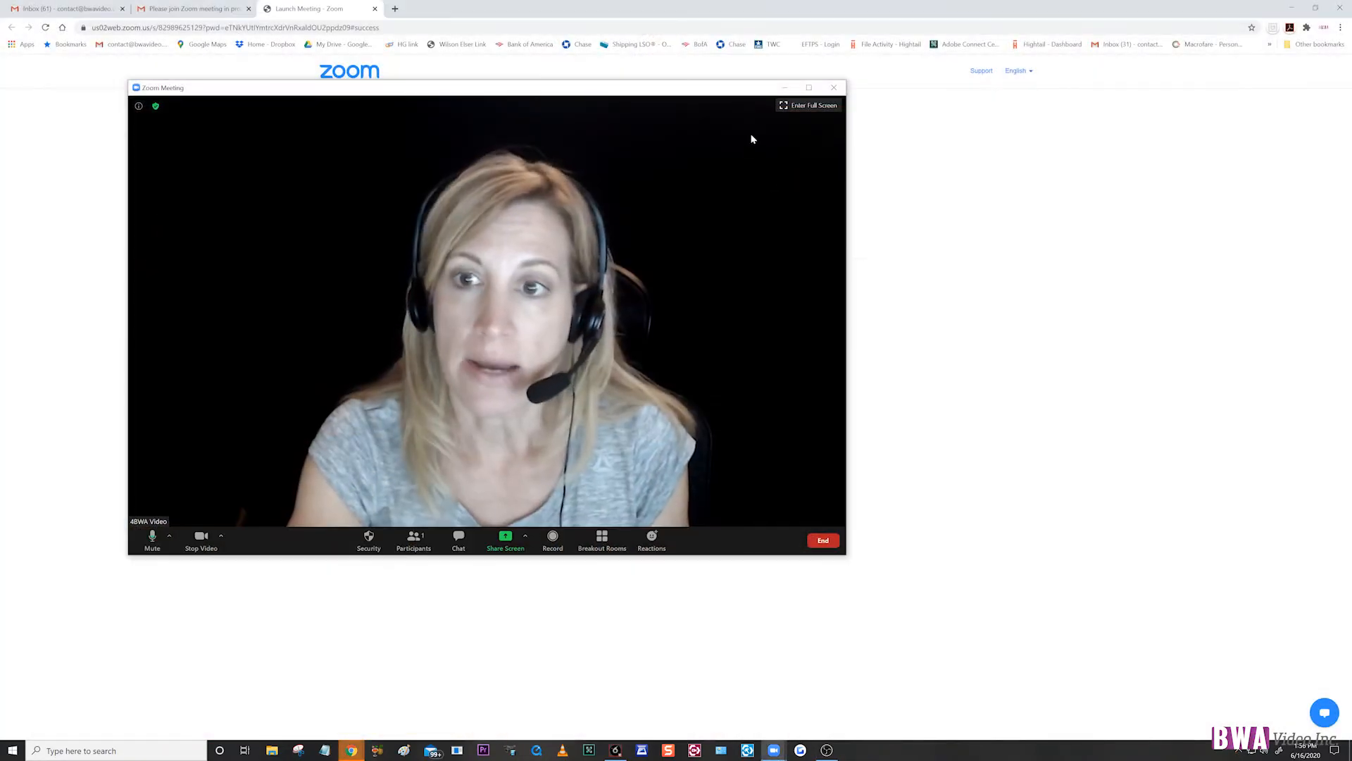
mouse_move(707, 174)
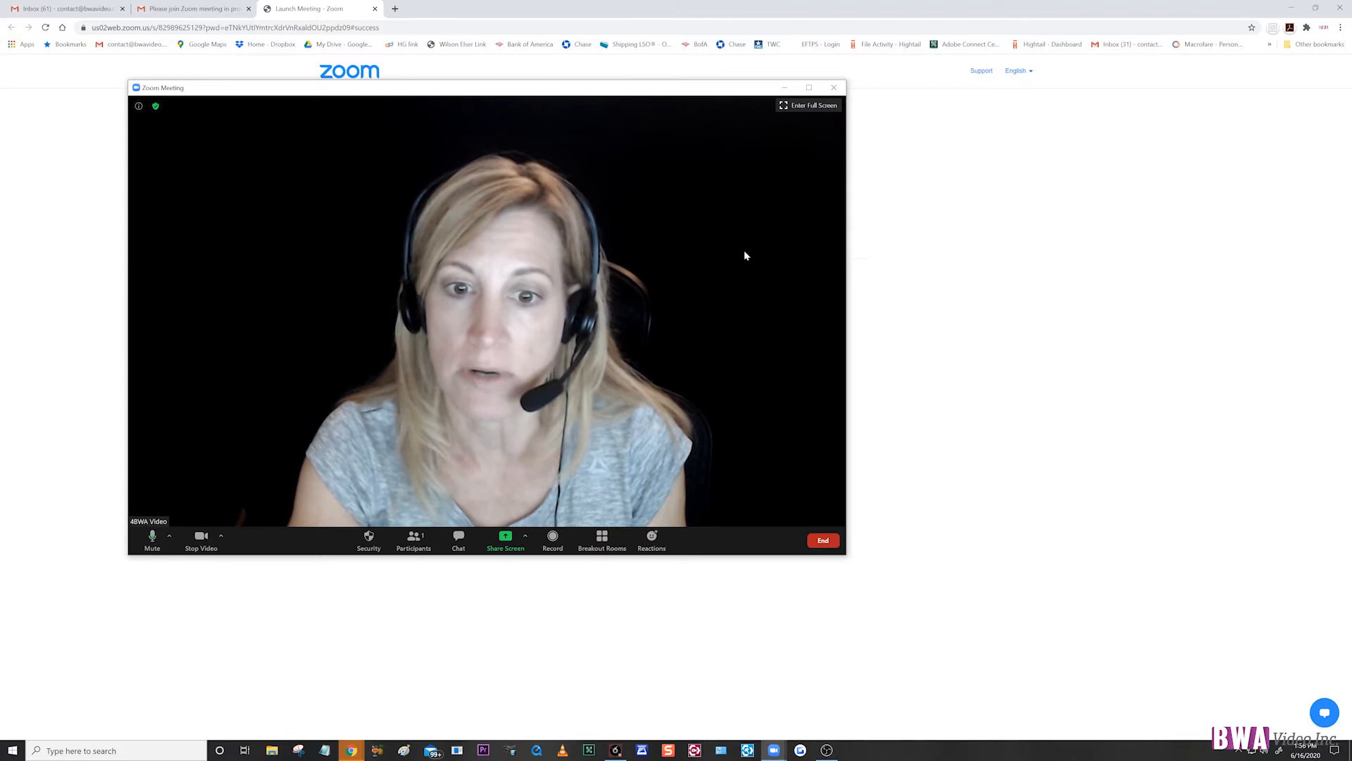
Show the participants list and send 'HI thanks for watching' to everyone in the group chat.
left_click(413, 540)
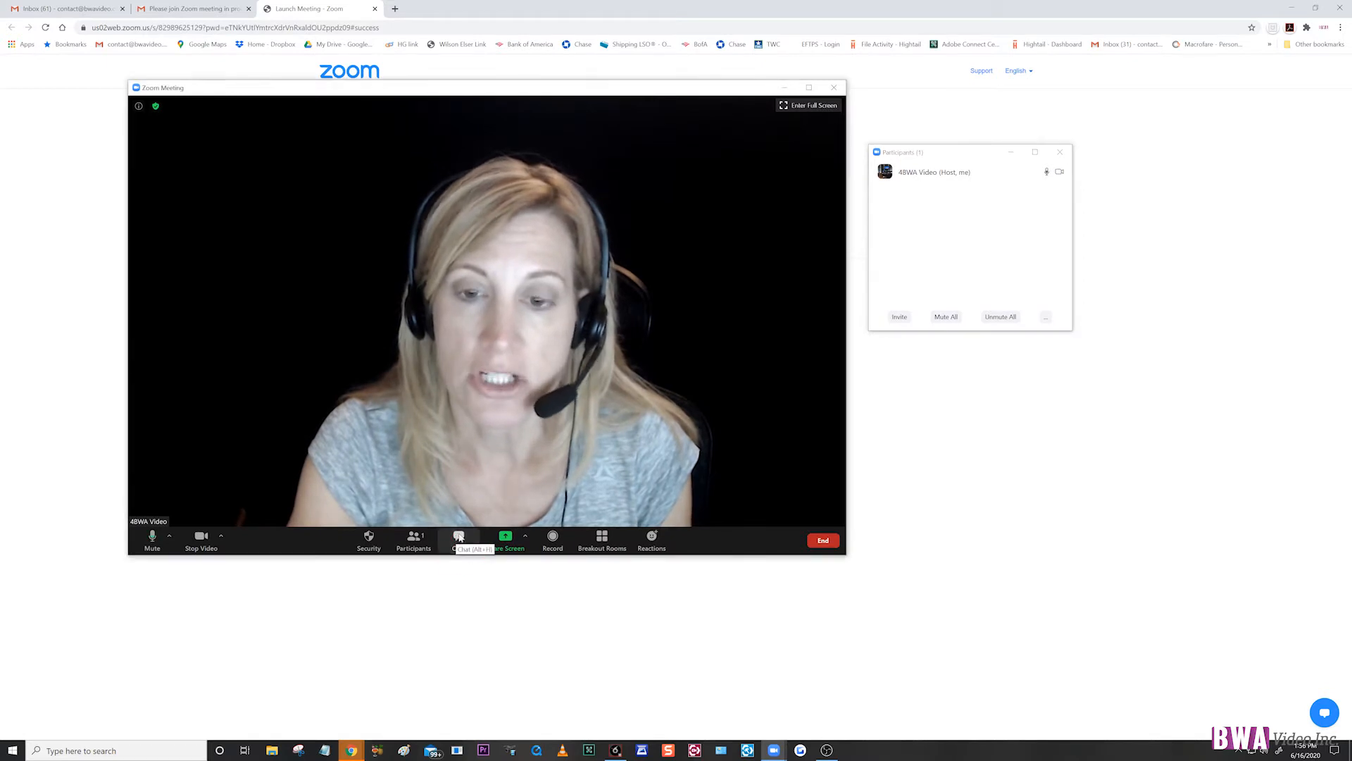
left_click(459, 539)
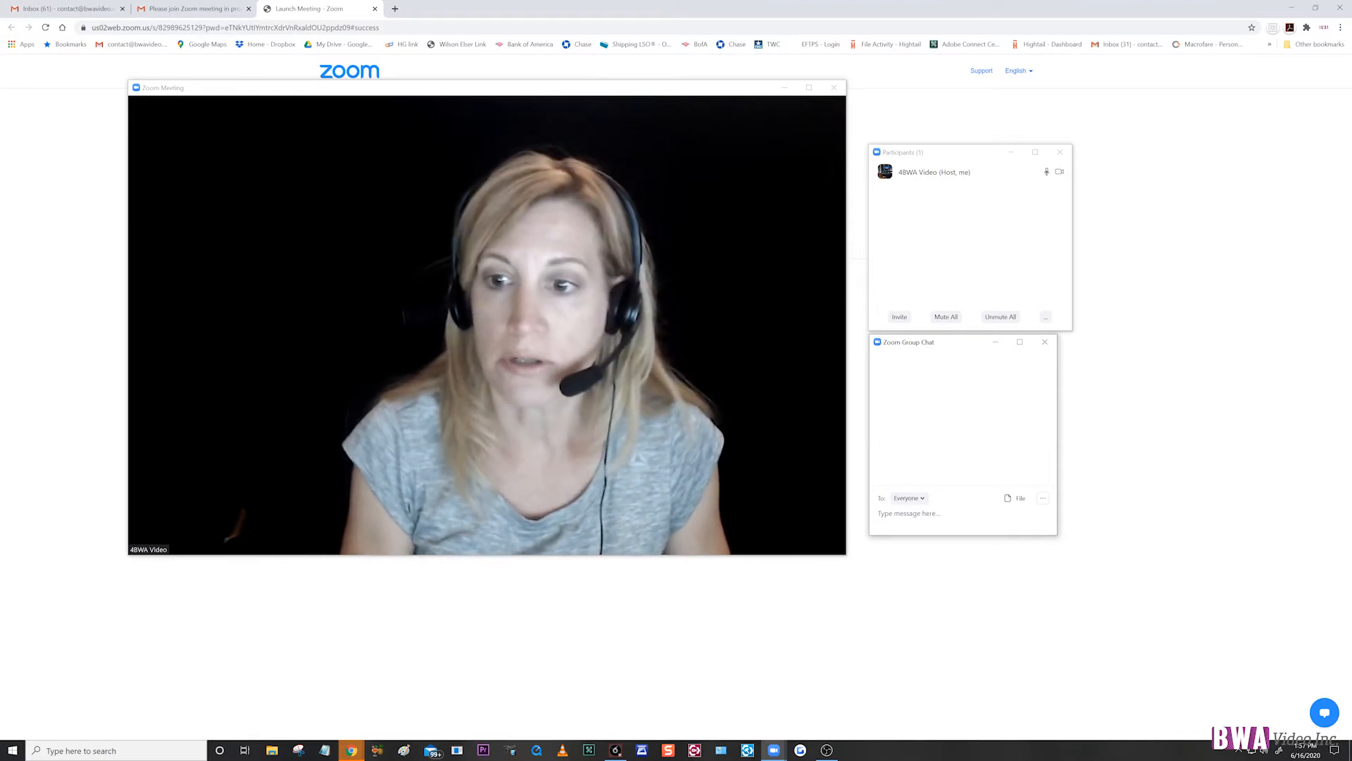
type("HI thanks for")
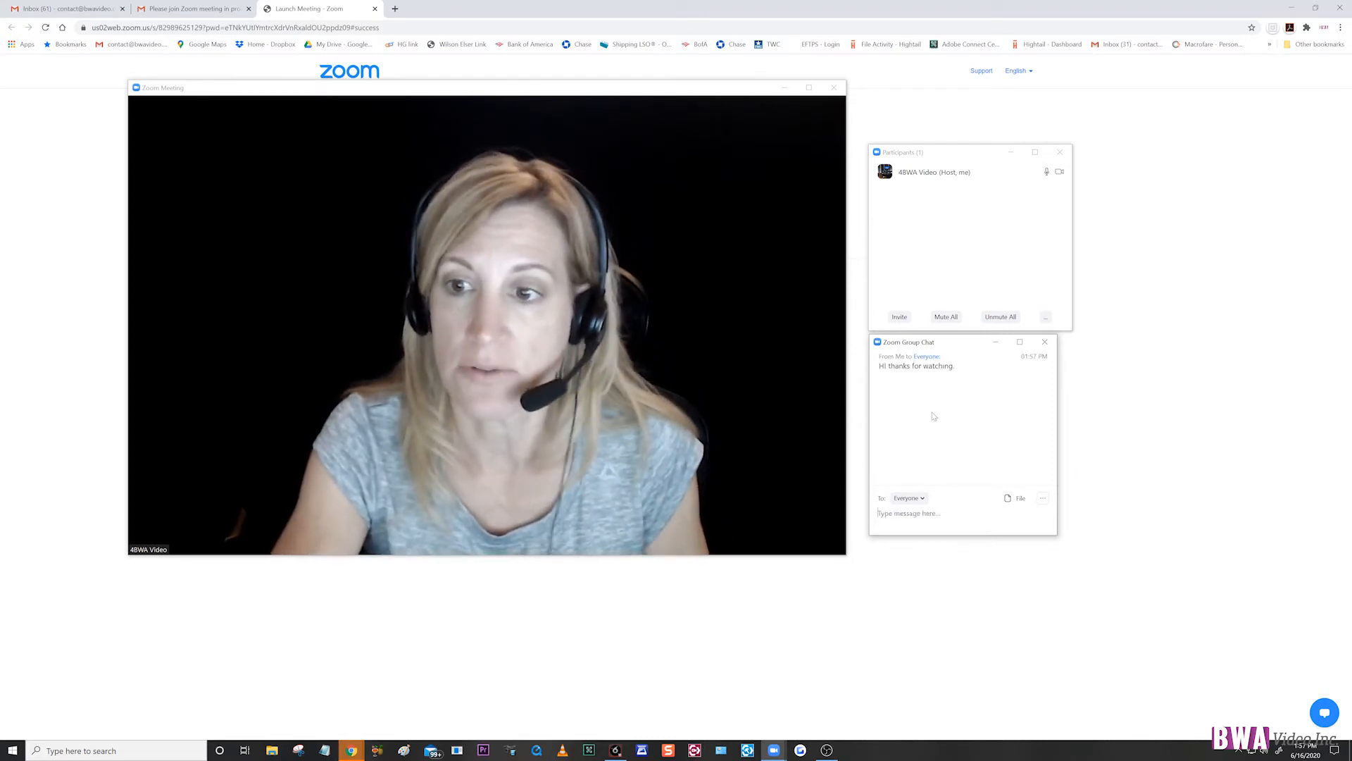
mouse_move(590, 403)
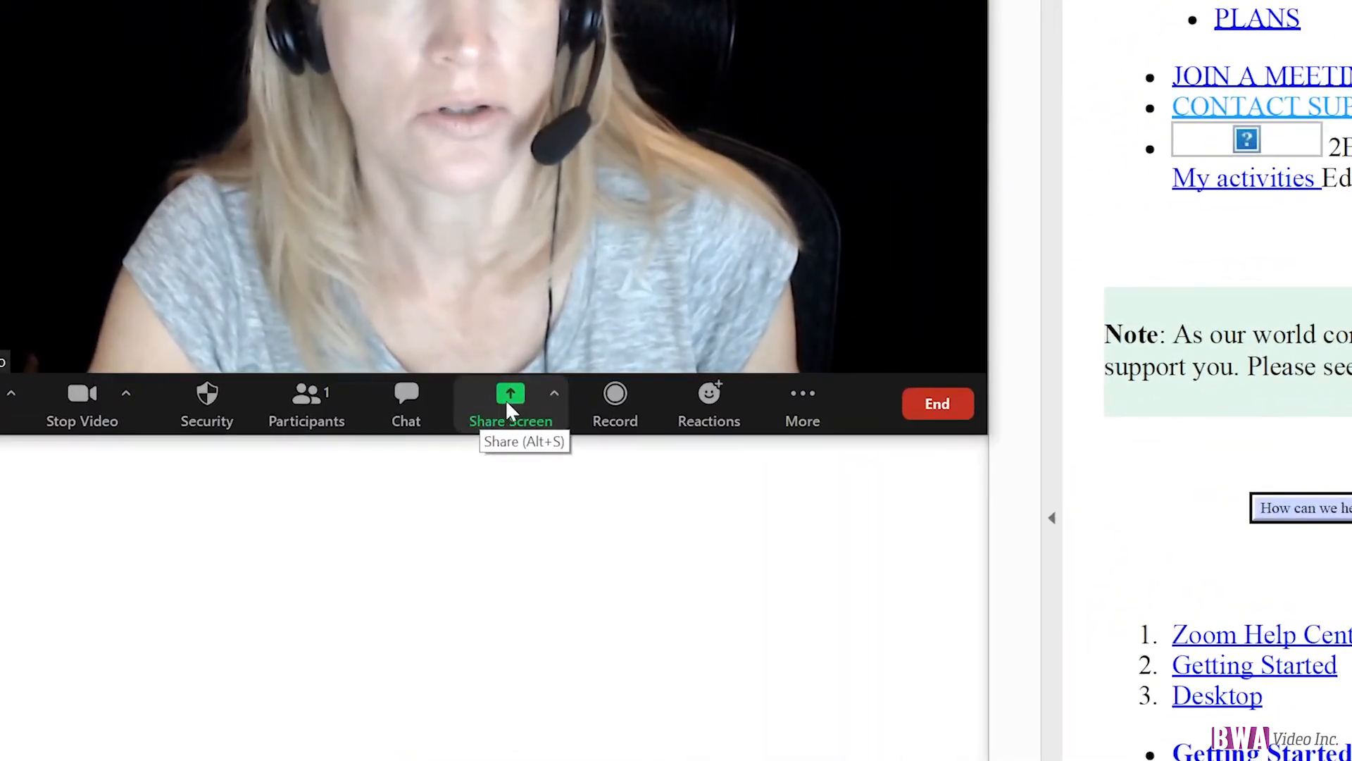
Share the Getting Started on Windows and Mac PDF window from the share-source picker.
left_click(510, 403)
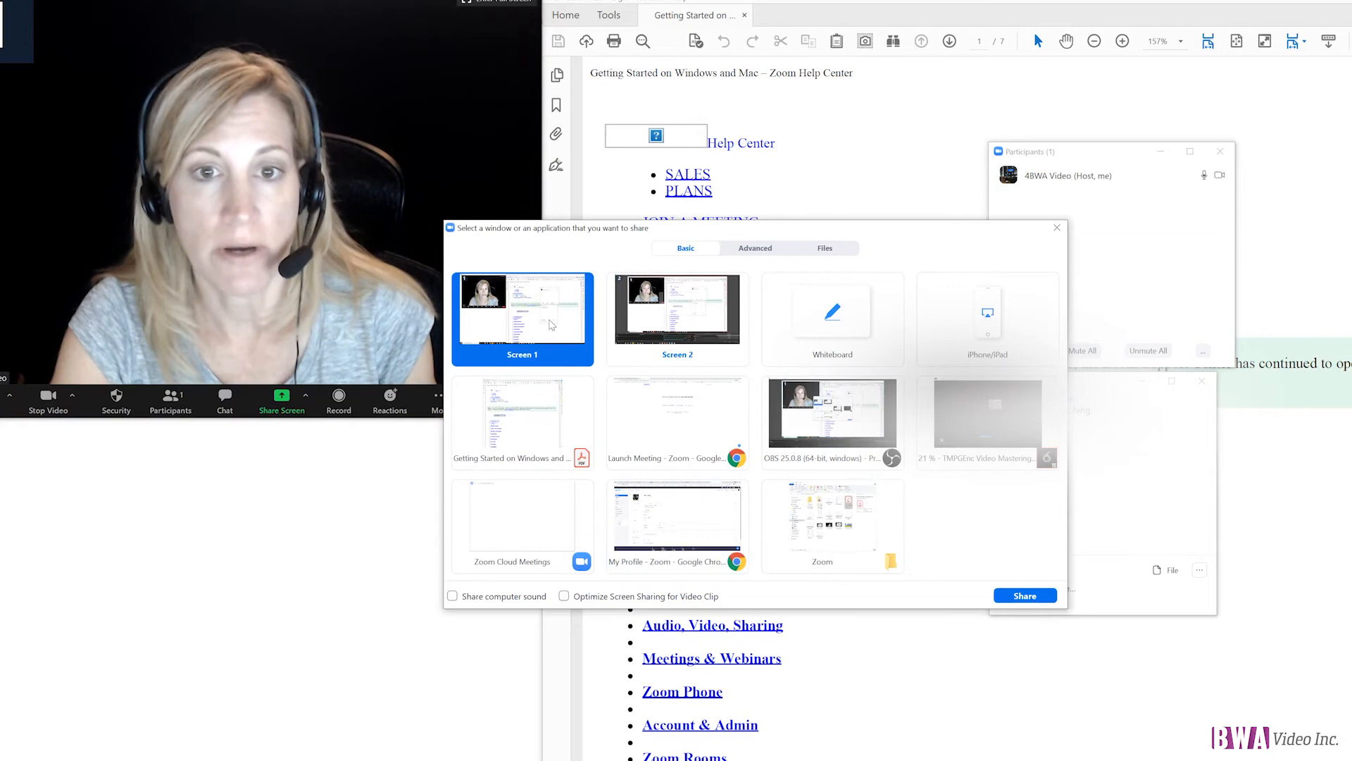
left_click(678, 310)
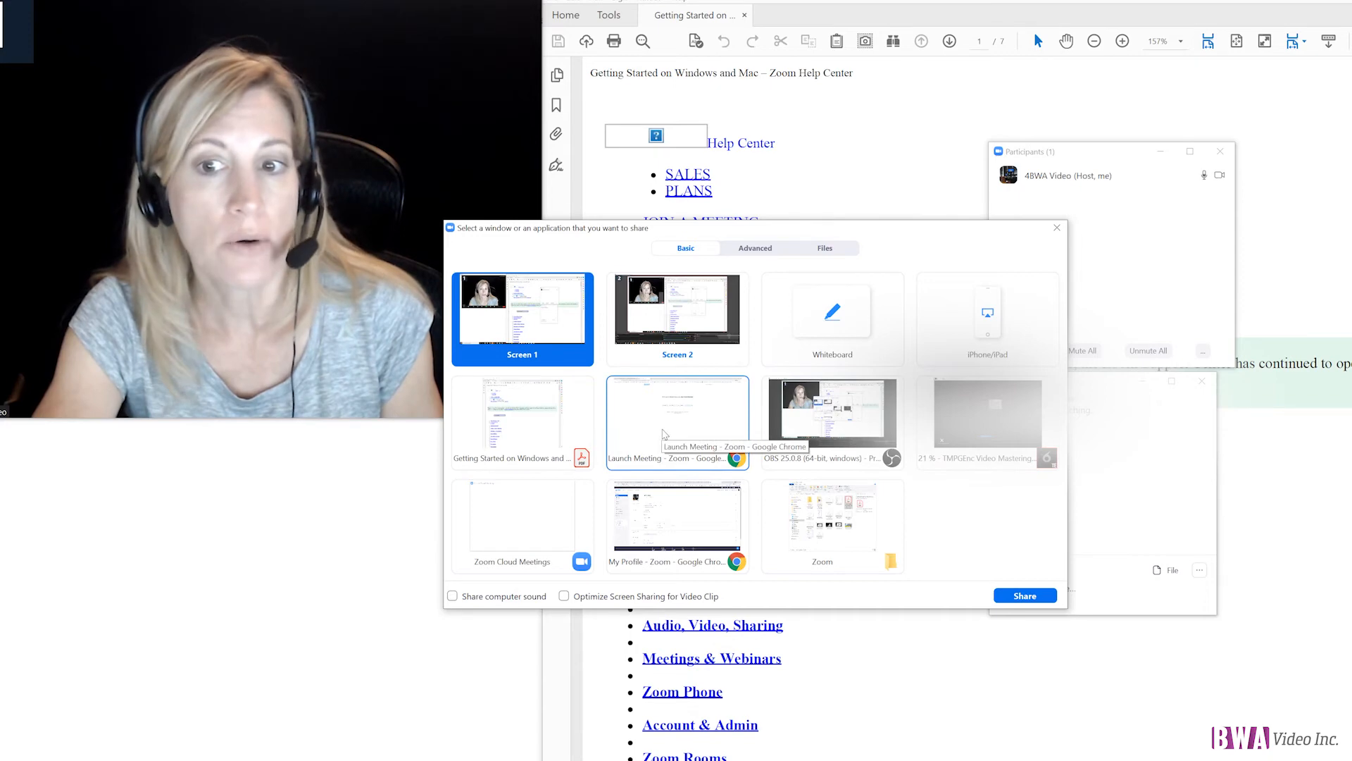
mouse_move(680, 431)
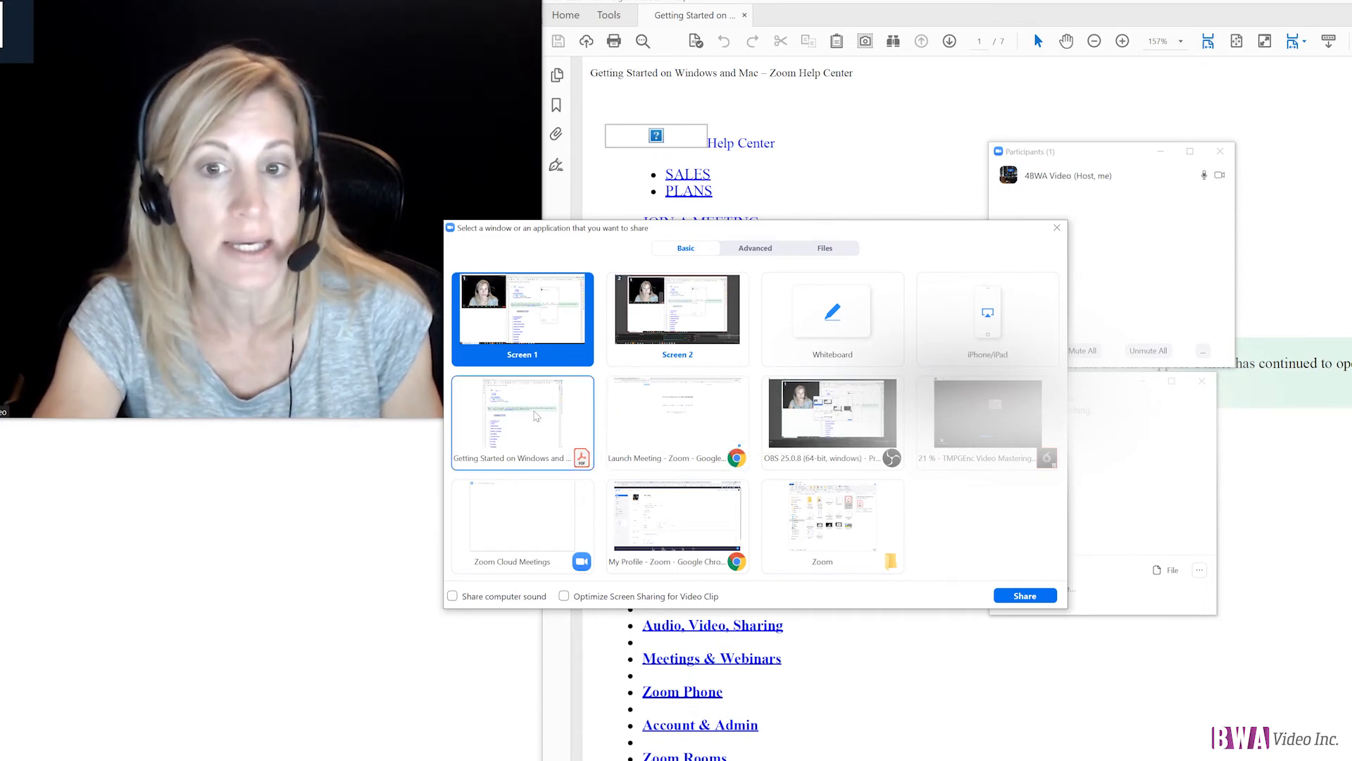
left_click(521, 421)
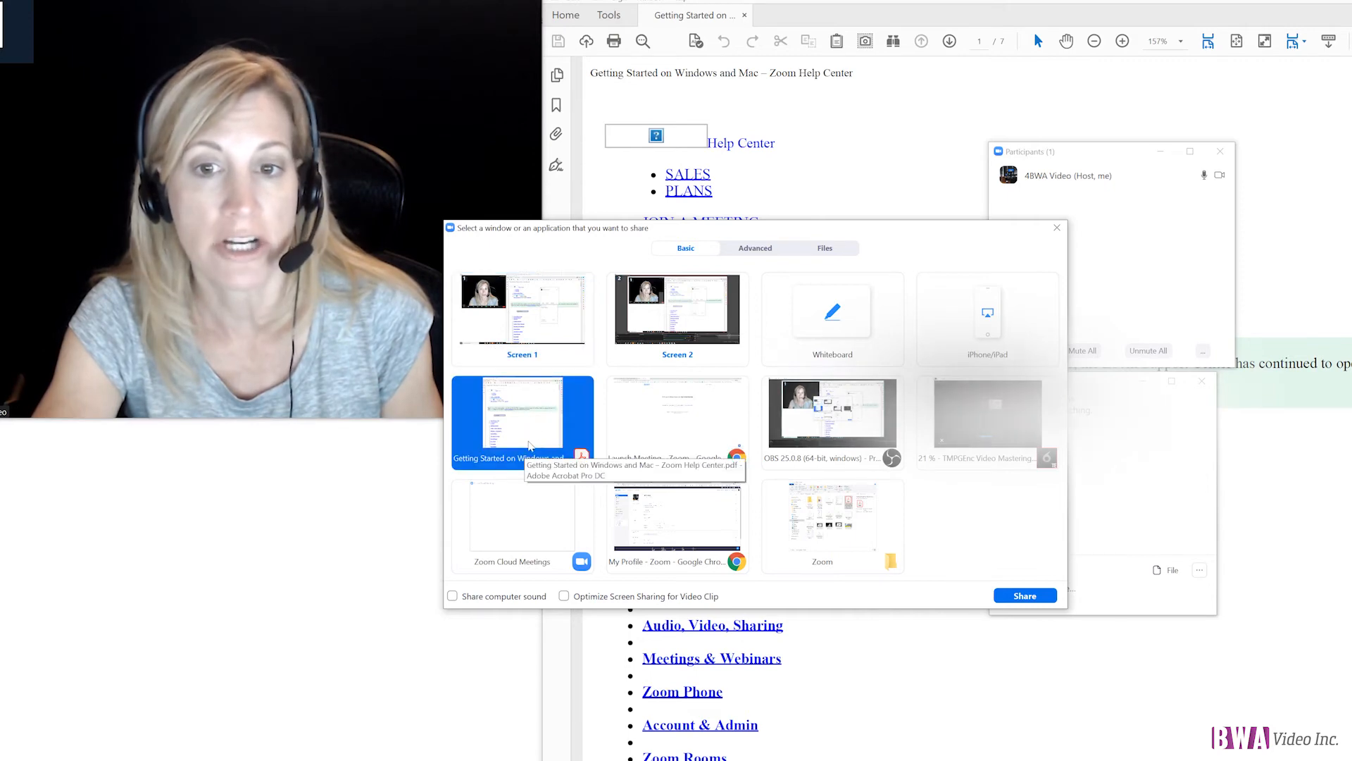
left_click(1025, 595)
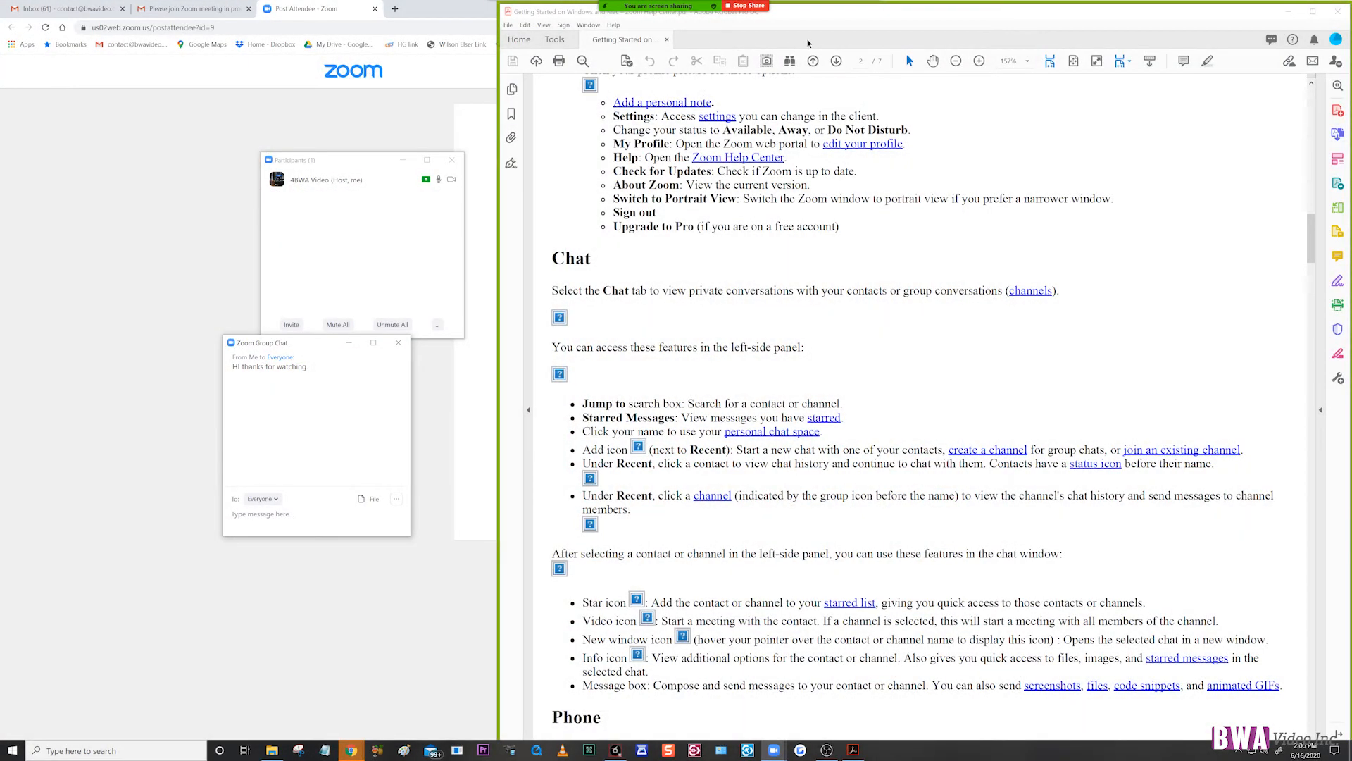
mouse_move(706, 48)
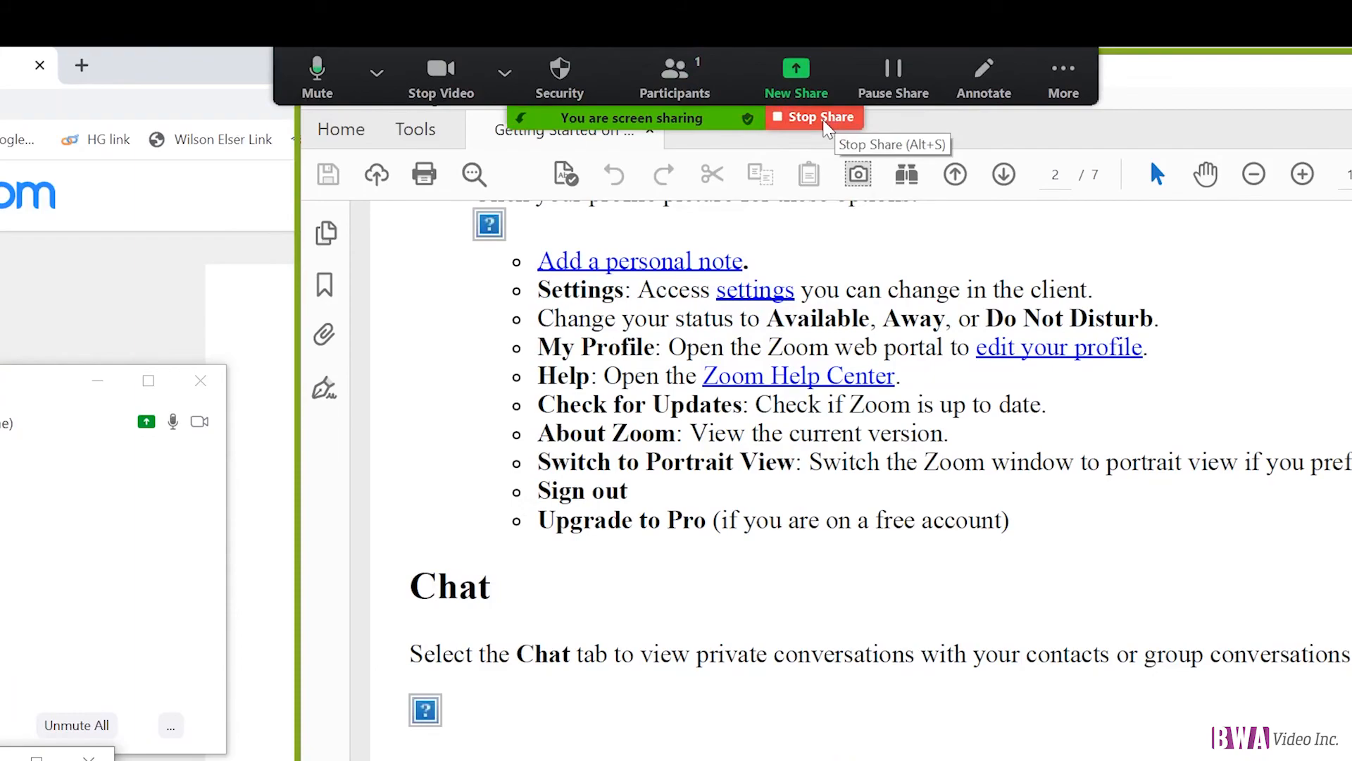
Stop sharing the PDF so the meeting returns to the presenter's video with chat open.
left_click(812, 117)
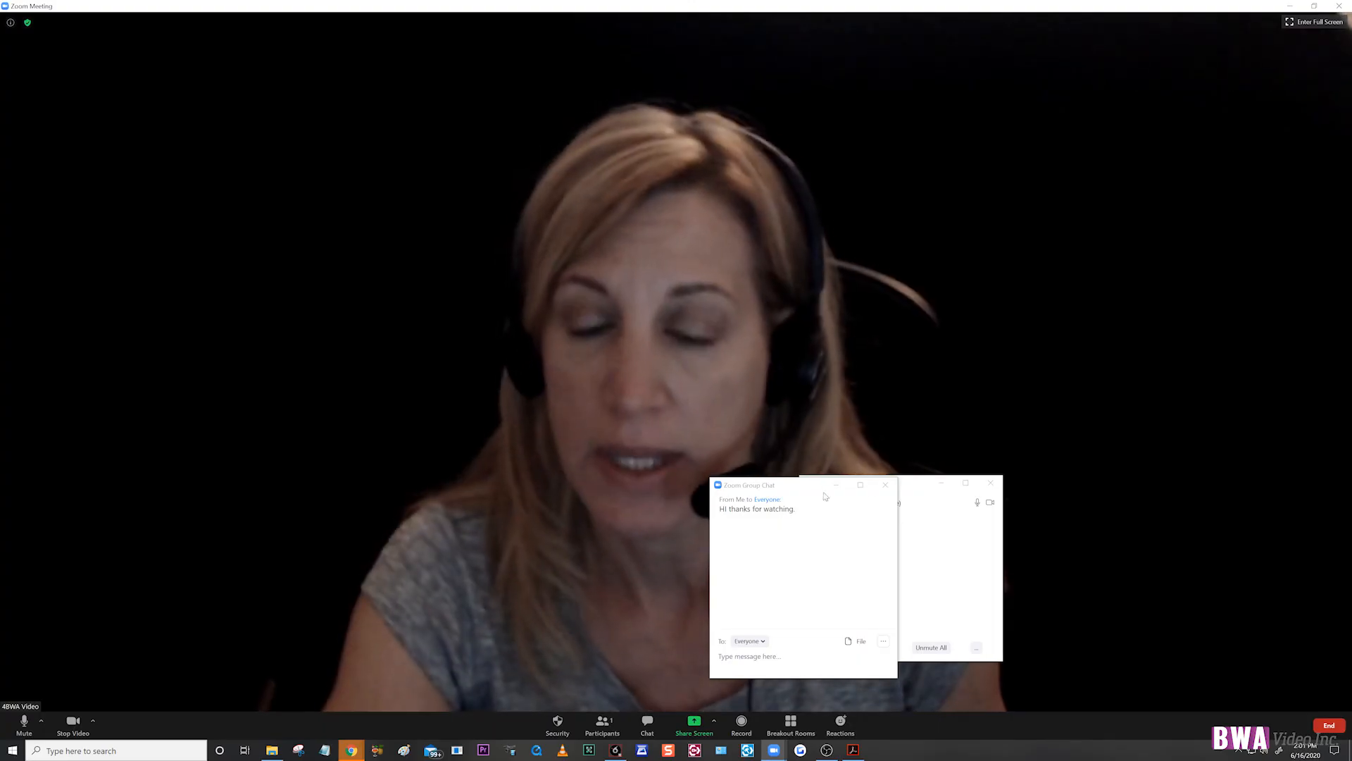